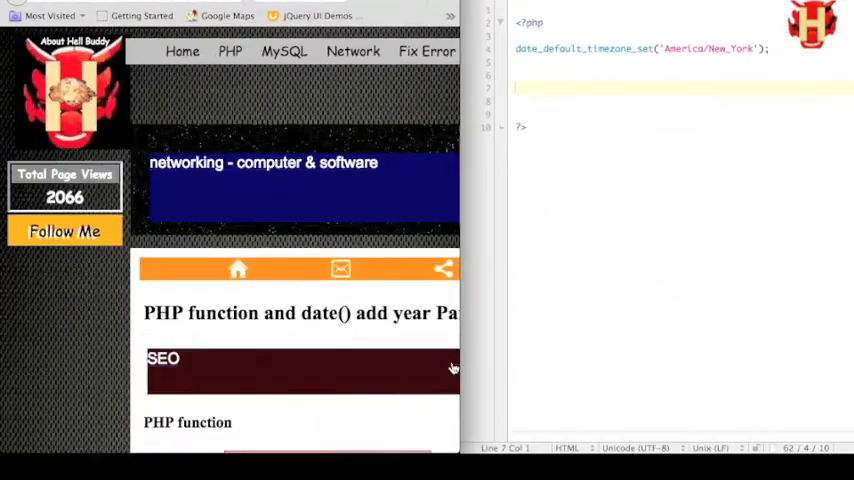
Write $openday = date('Y'); in function.php and save to check the current year
{"action": "scroll", "scroll_direction": "down", "scroll_amount": 3}
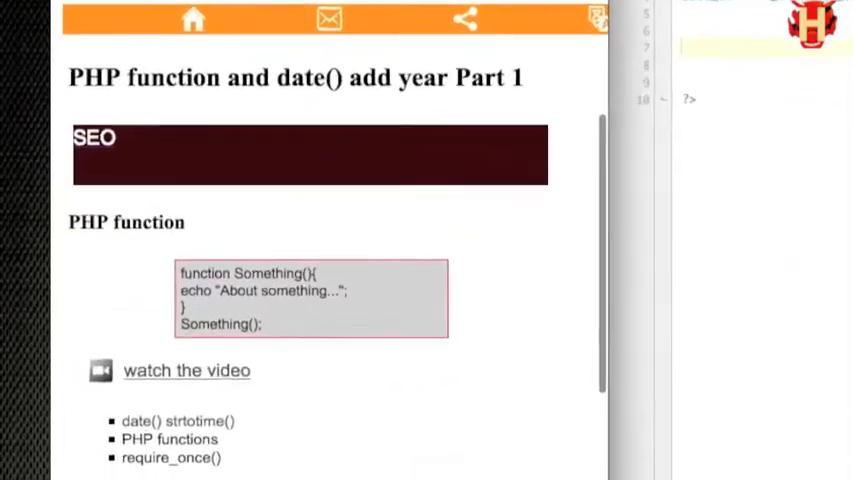
{"action": "scroll", "scroll_direction": "down", "scroll_amount": 3}
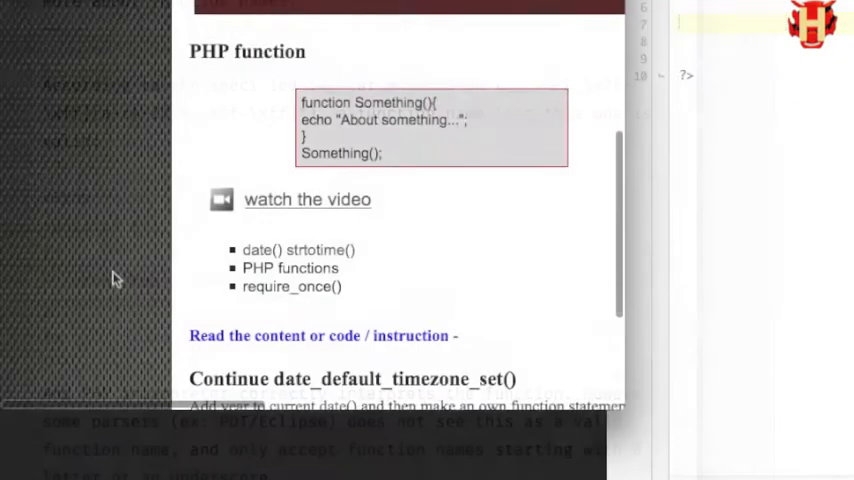
{"action": "scroll", "scroll_direction": "down", "scroll_amount": 3}
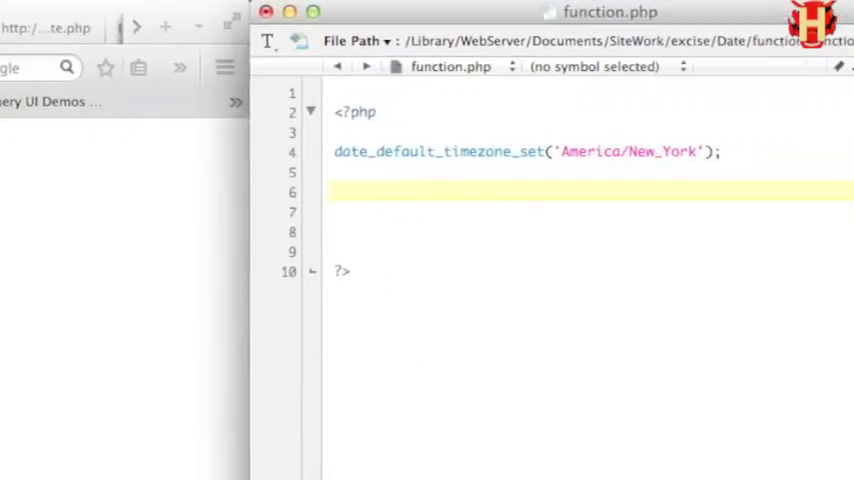
{"action": "type", "text": "$openday ="}
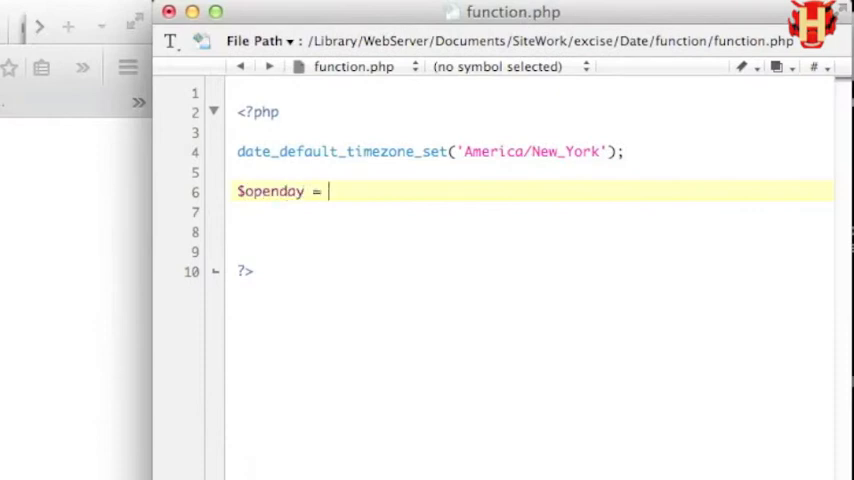
{"action": "type", "text": "date()"}
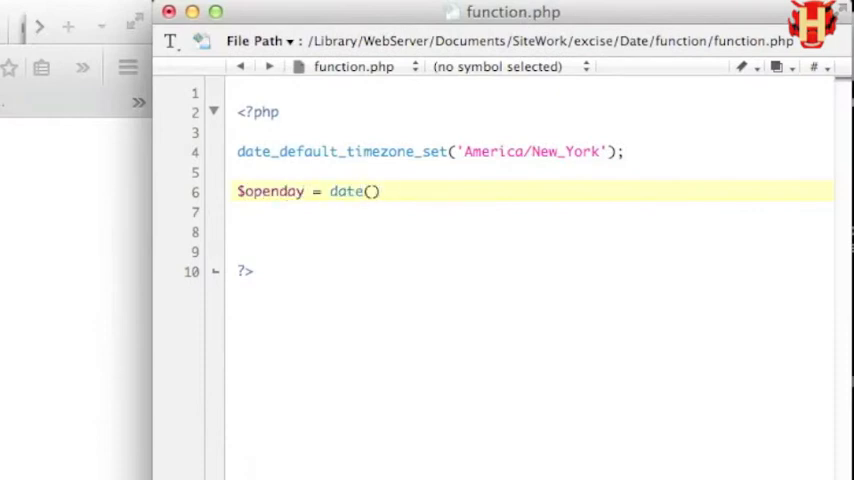
{"action": "type", "text": "'Y'"}
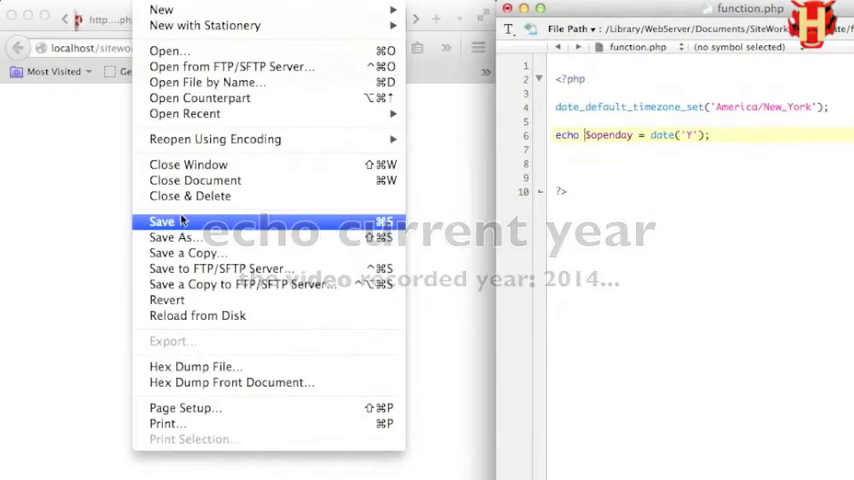
{"action": "left_click", "coordinate": [160, 220]}
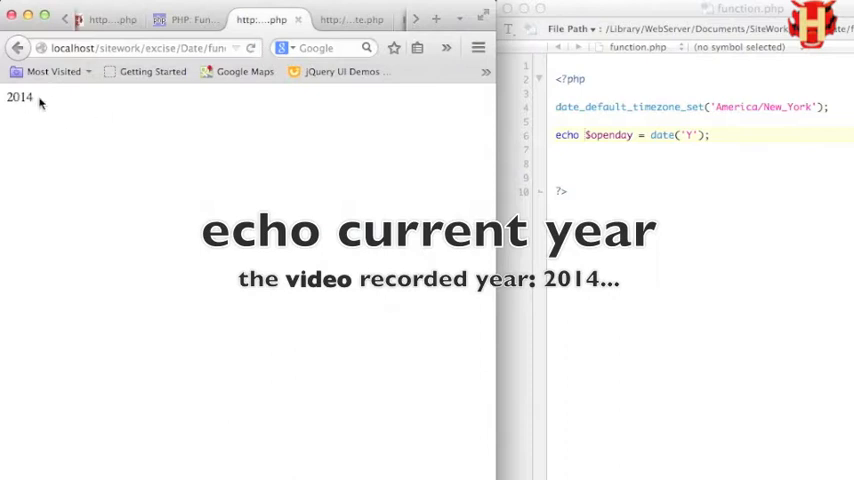
{"action": "mouse_move", "coordinate": [704, 160]}
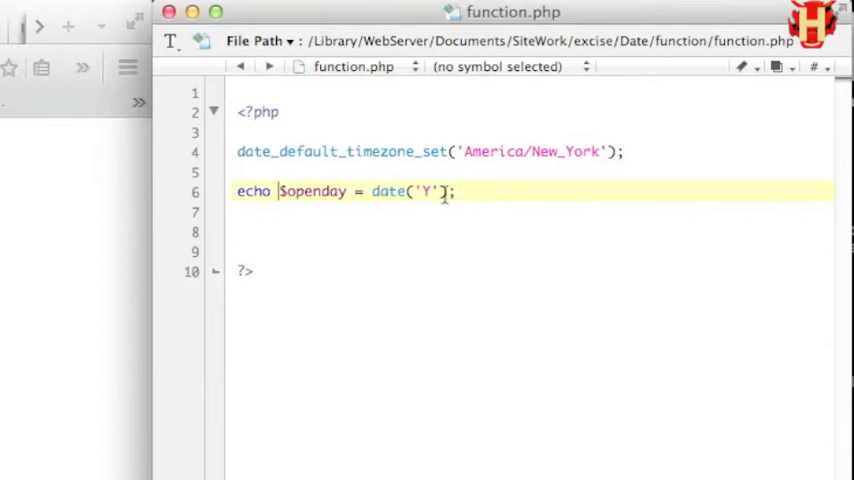
Extend $openday to date('Y', strtotime('-1 year')) for last year's date
{"action": "type", "text": ", strtotime("}
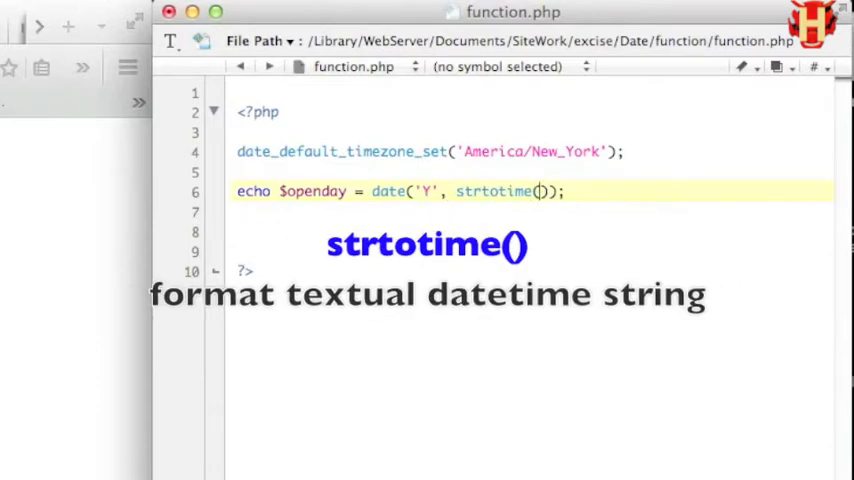
{"action": "type", "text": "''"}
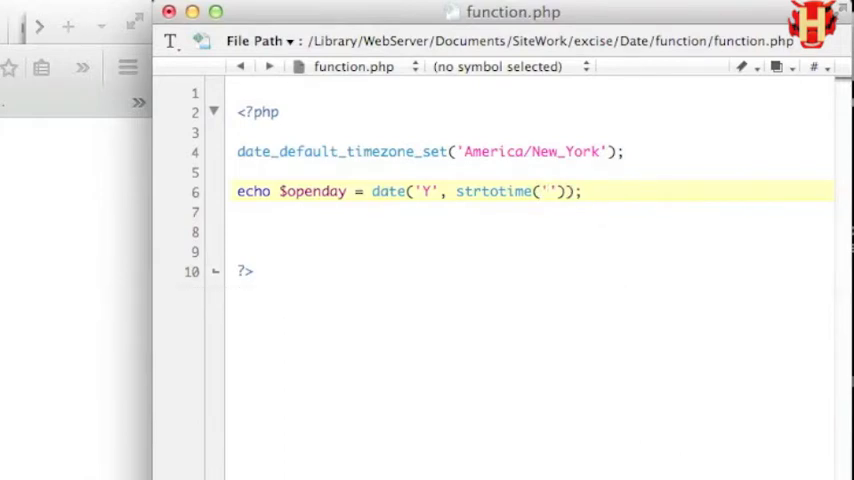
{"action": "type", "text": "+1 year"}
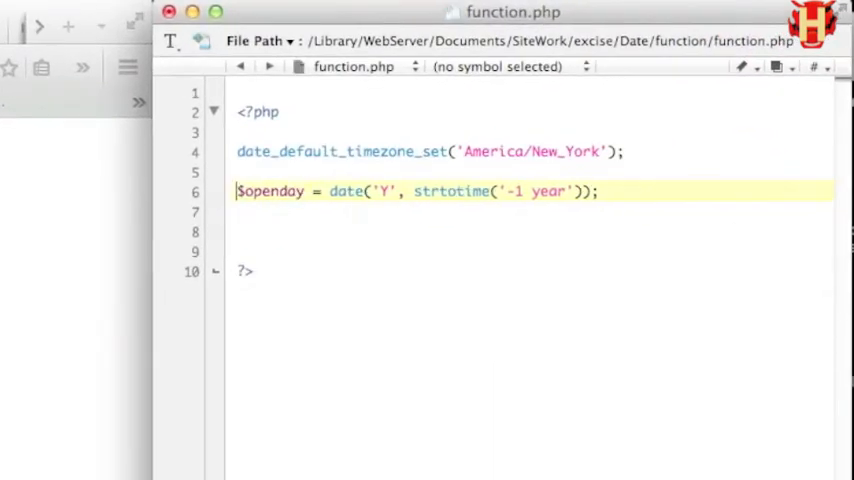
Add $current = date('Y'); and echo $openday.' - '.$current; to show 2013 - 2014
{"action": "type", "text": "$currtn"}
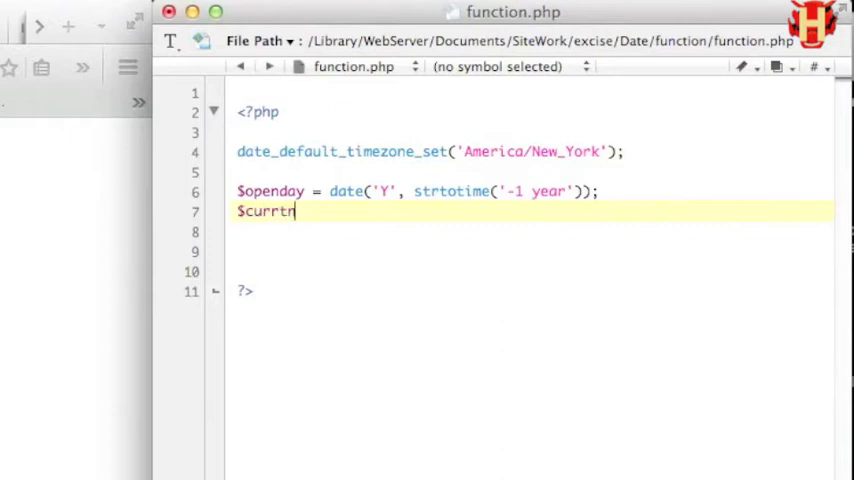
{"action": "type", "text": "ent = date"}
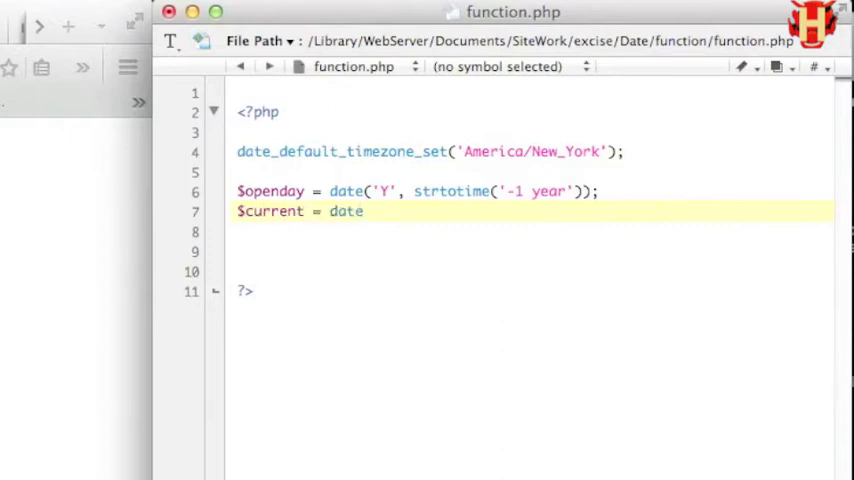
{"action": "type", "text": "('Y')"}
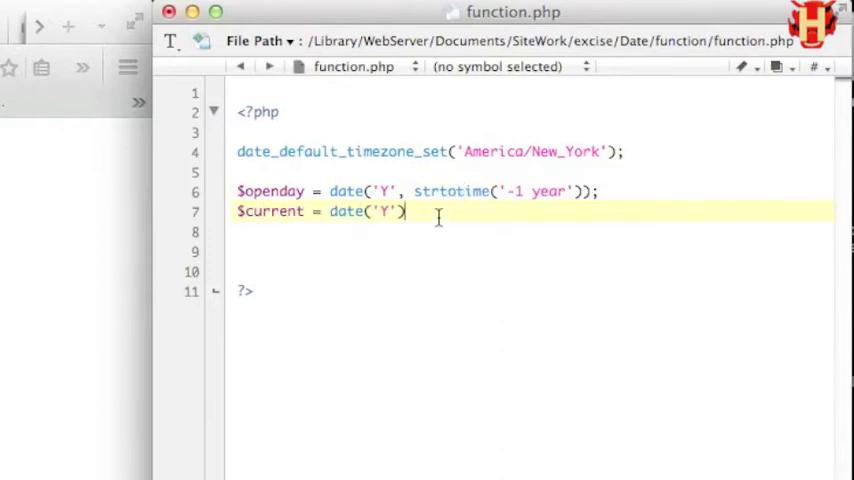
{"action": "type", "text": "echo $c"}
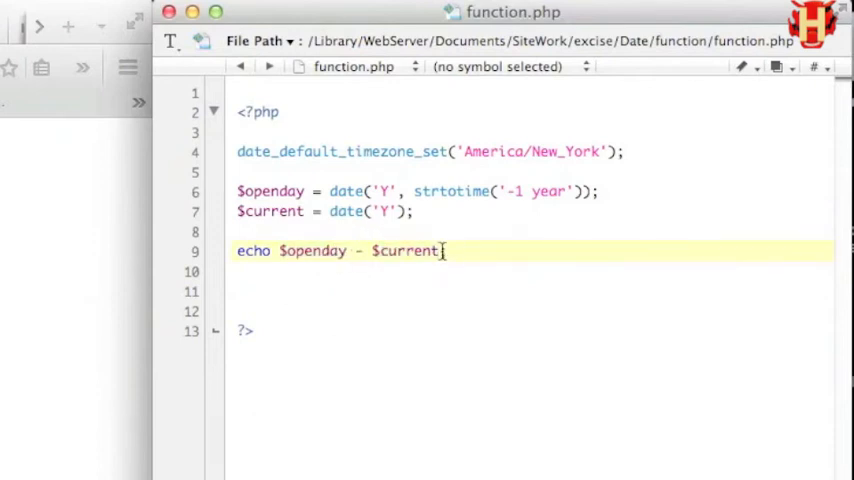
{"action": "type", "text": ";"}
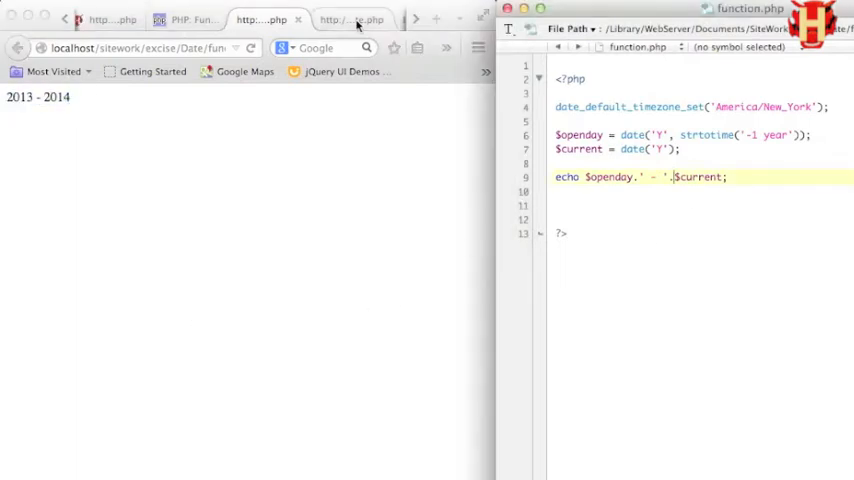
Wrap the $openday, $current and echo lines in a function footer(){ ... }
{"action": "left_click", "coordinate": [350, 20]}
{"action": "type", "text": "function"}
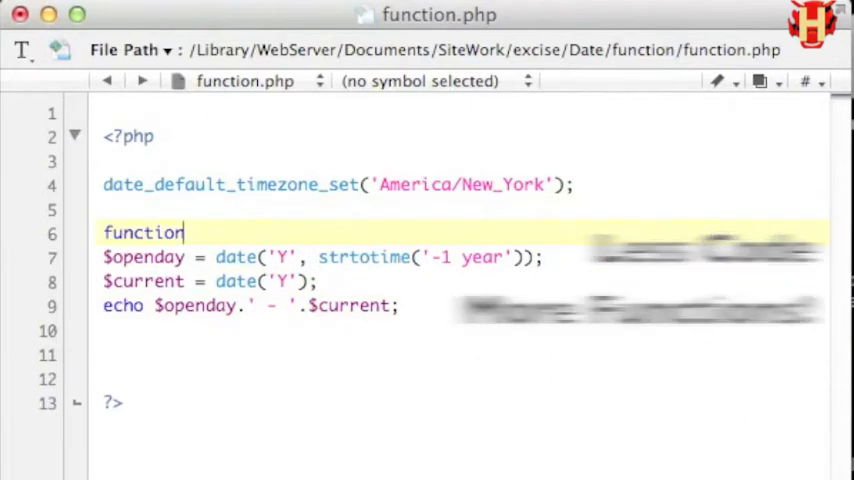
{"action": "type", "text": "footer(){"}
{"action": "left_click", "coordinate": [460, 330]}
{"action": "type", "text": "}"}
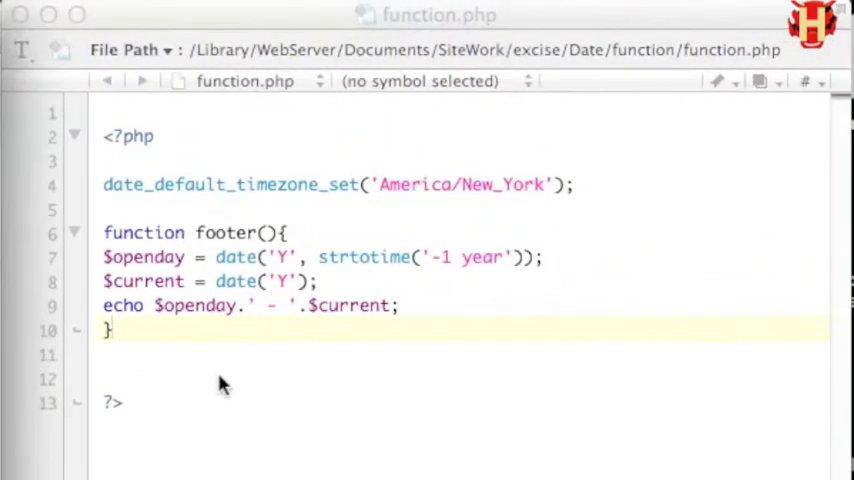
{"action": "type", "text": "fo"}
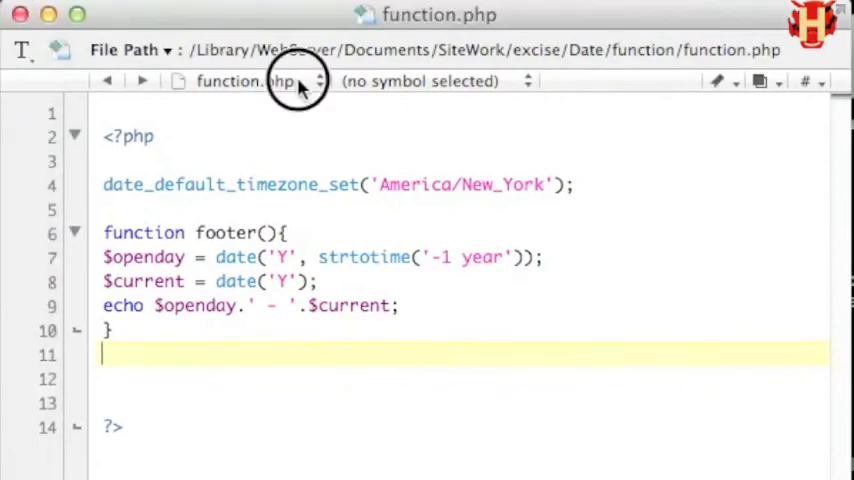
Add a <?php ... footer(); ?> block inside the footer span of footerDate.php
{"action": "left_click", "coordinate": [244, 80]}
{"action": "type", "text": "<?c"}
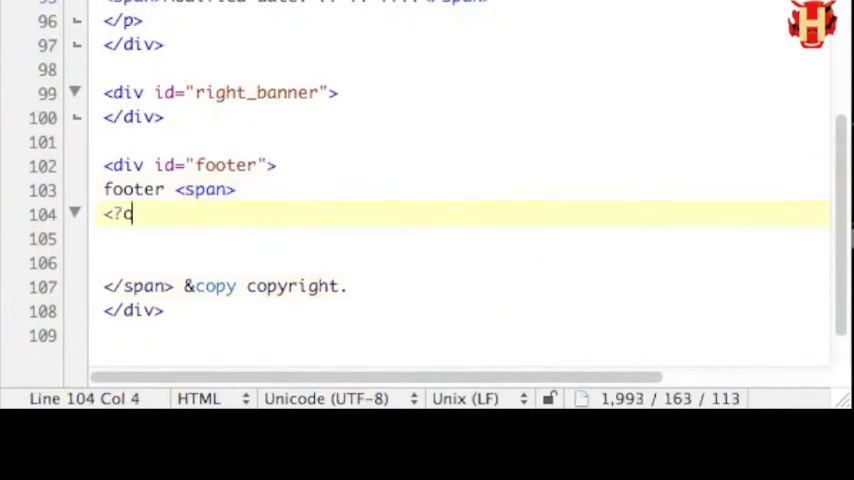
{"action": "type", "text": "php"}
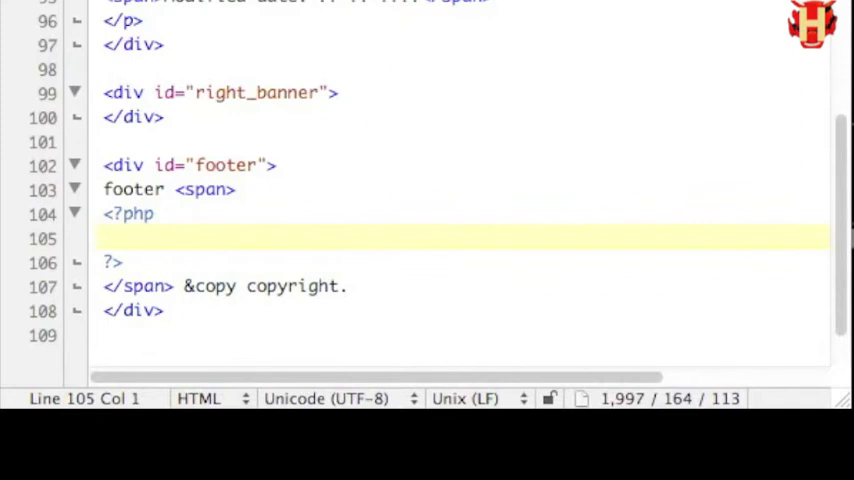
{"action": "type", "text": "footer();"}
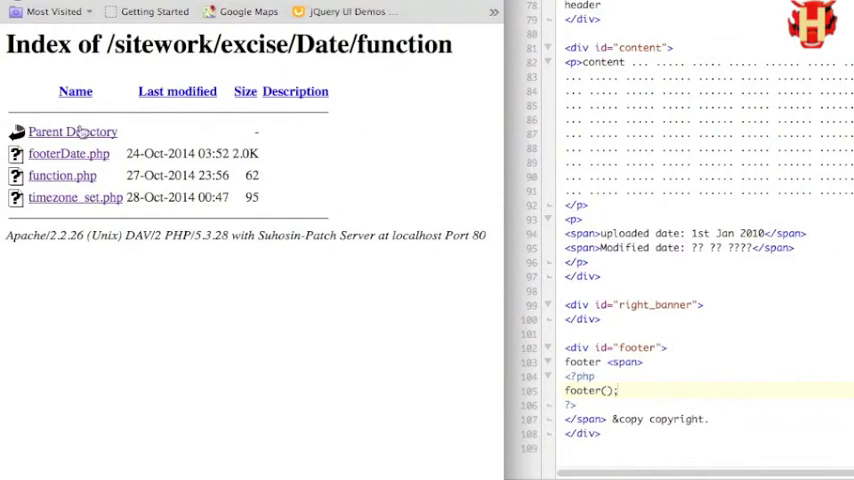
{"action": "mouse_move", "coordinate": [84, 188]}
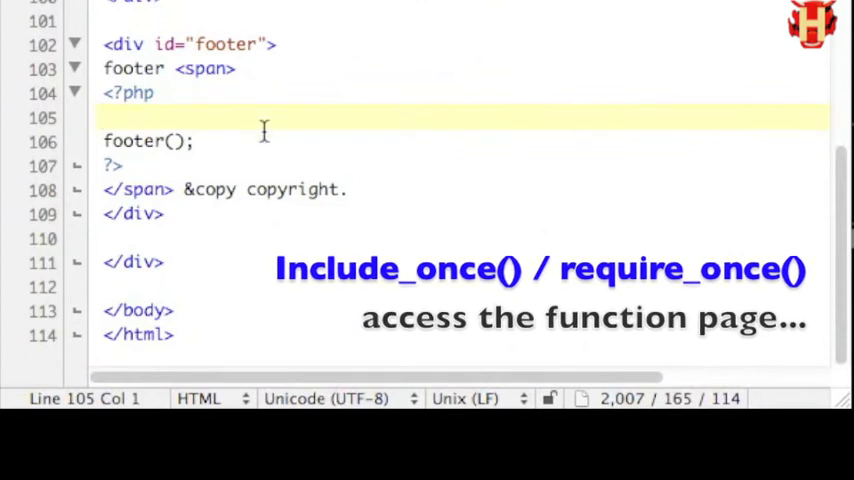
Add include_once('function.php') with a folder path before the footer() call
{"action": "type", "text": "include_one"}
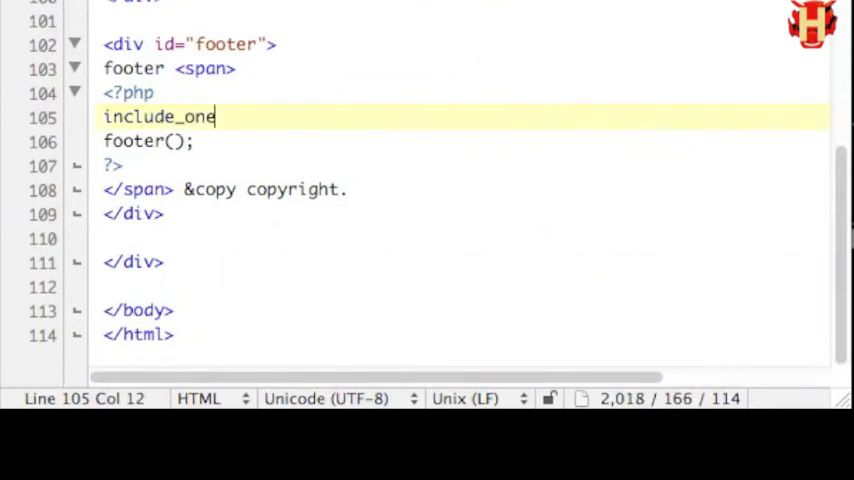
{"action": "type", "text": "ce"}
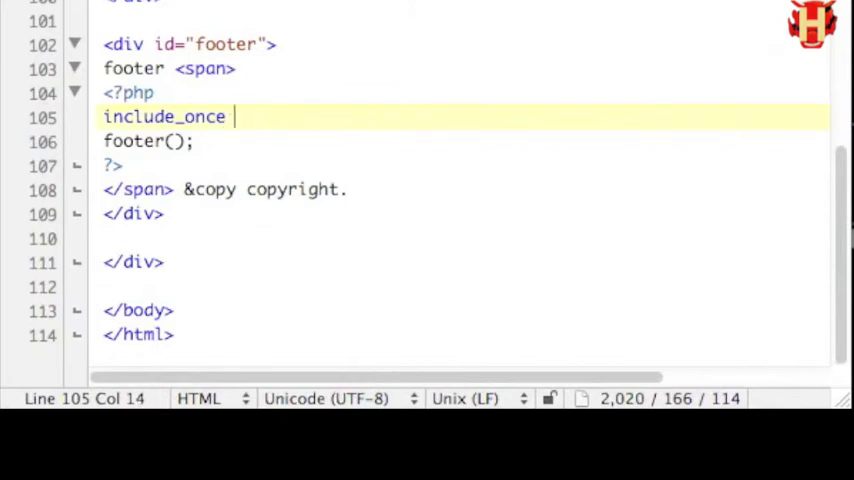
{"action": "type", "text": "('')"}
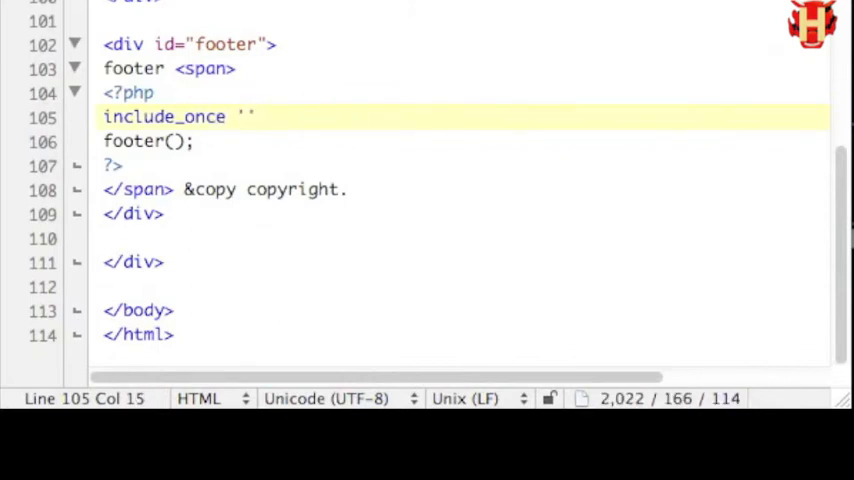
{"action": "type", "text": "function."}
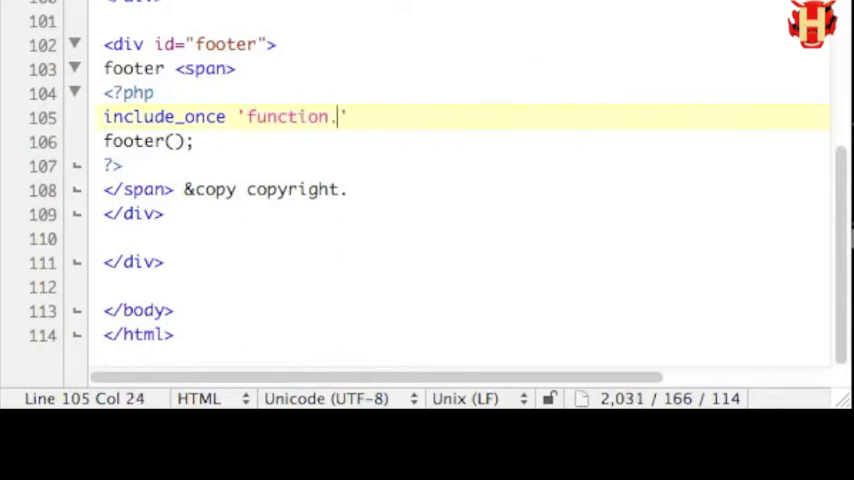
{"action": "type", "text": "php"}
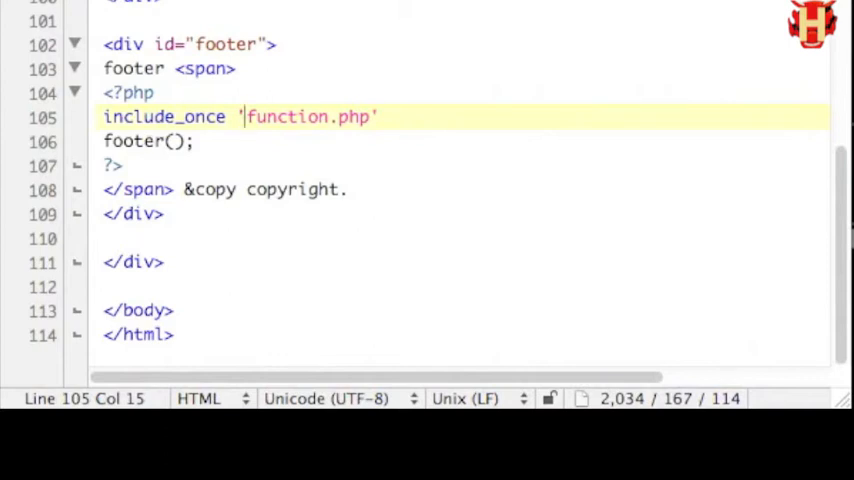
{"action": "type", "text": "some/"}
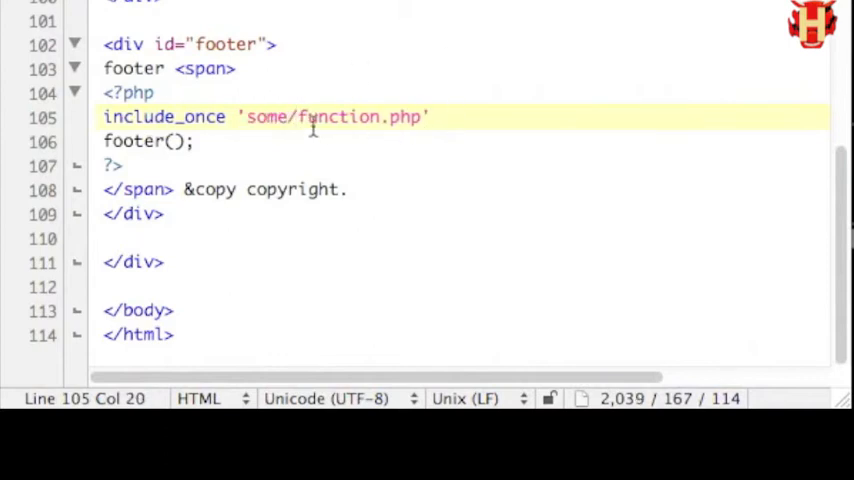
Correct the include path to '../function.php' in place of the placeholder folder
{"action": "double_click", "coordinate": [266, 116]}
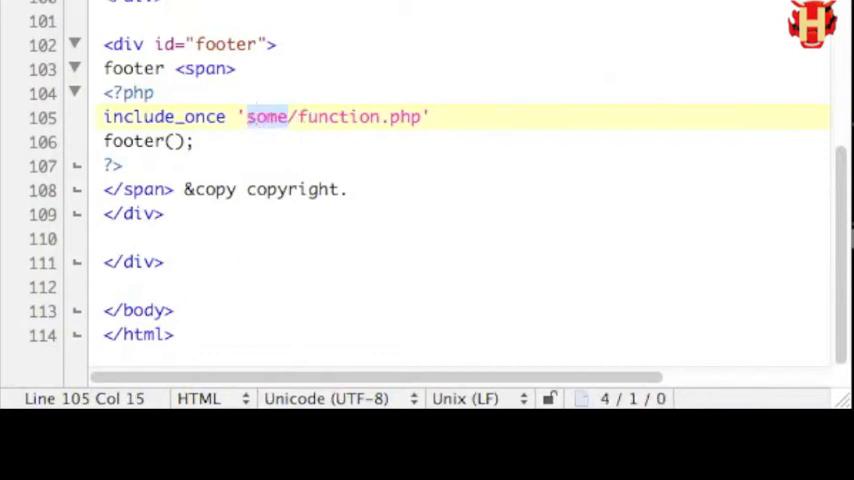
{"action": "type", "text": "../"}
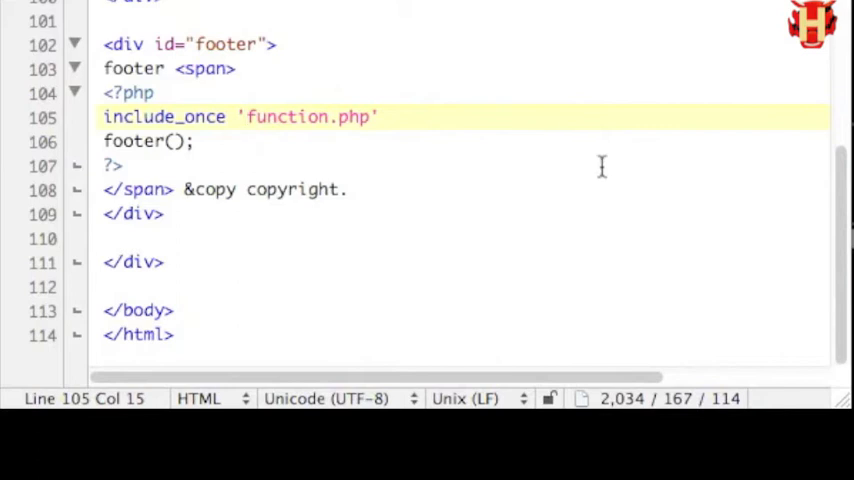
{"action": "left_click", "coordinate": [370, 116]}
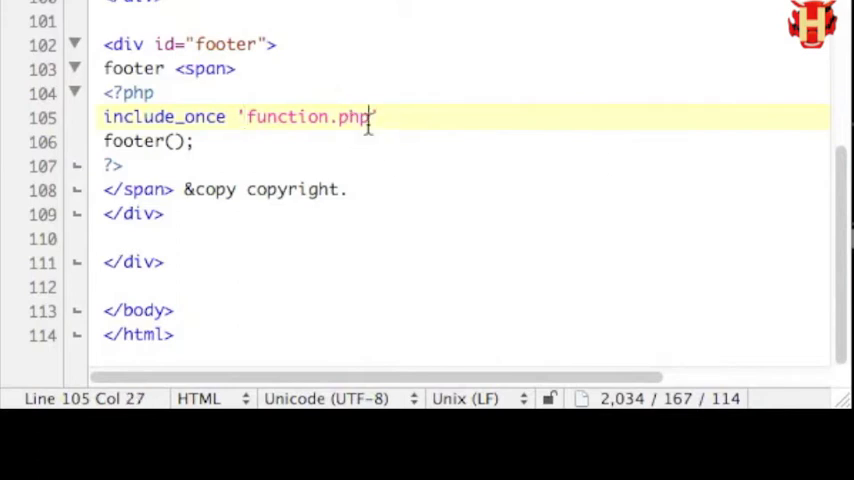
{"action": "left_click", "coordinate": [304, 188]}
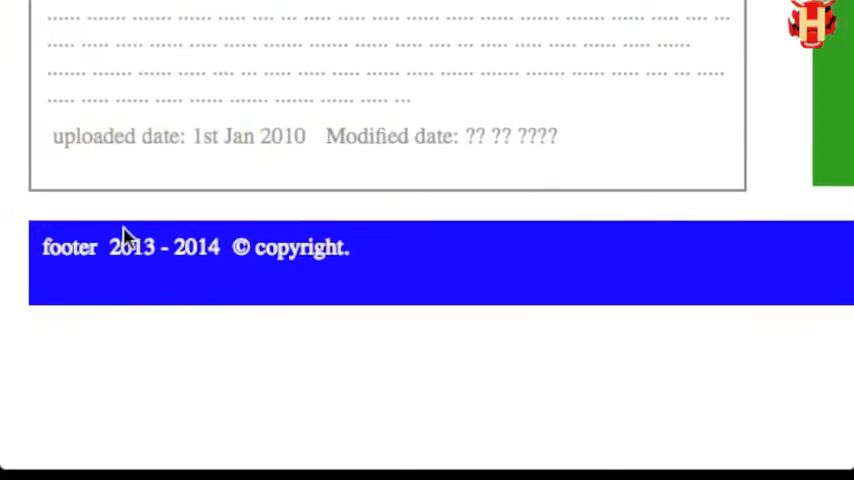
Replace $openday's date expression with a fixed '2010' so the footer reads 2010 - 2014
{"action": "double_click", "coordinate": [164, 246]}
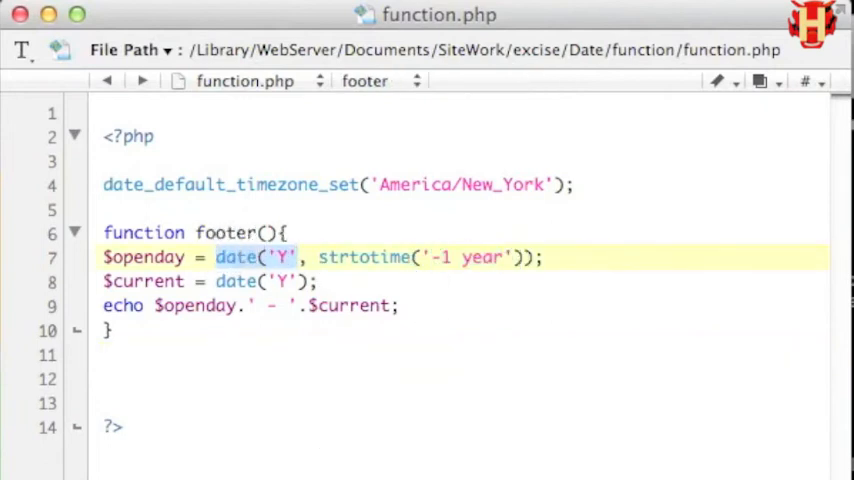
{"action": "type", "text": "201"}
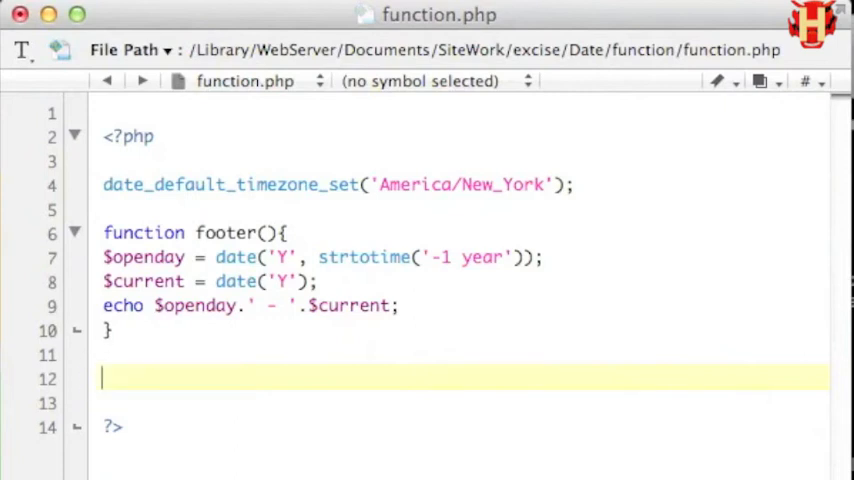
{"action": "left_click", "coordinate": [504, 256]}
{"action": "type", "text": "$openday = '2010';"}
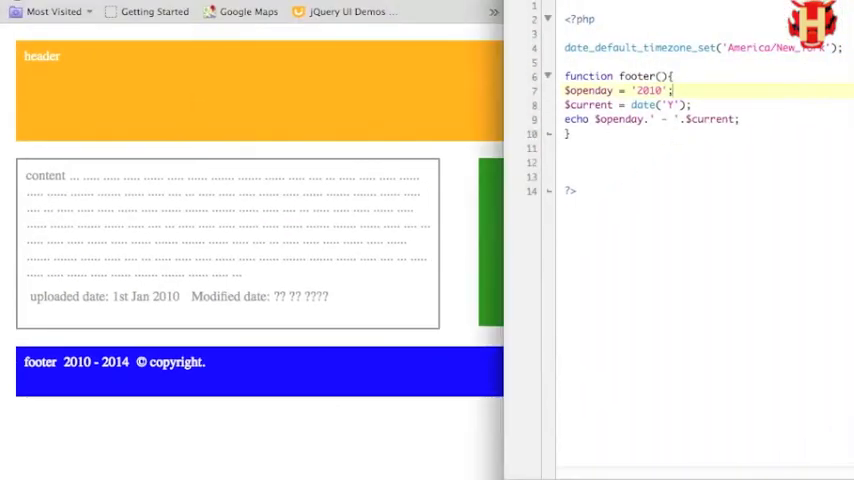
{"action": "scroll", "scroll_direction": "down", "scroll_amount": 3}
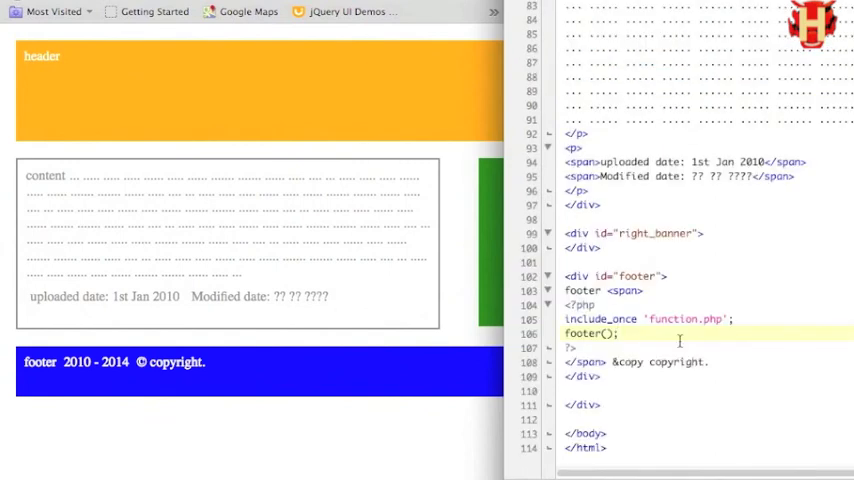